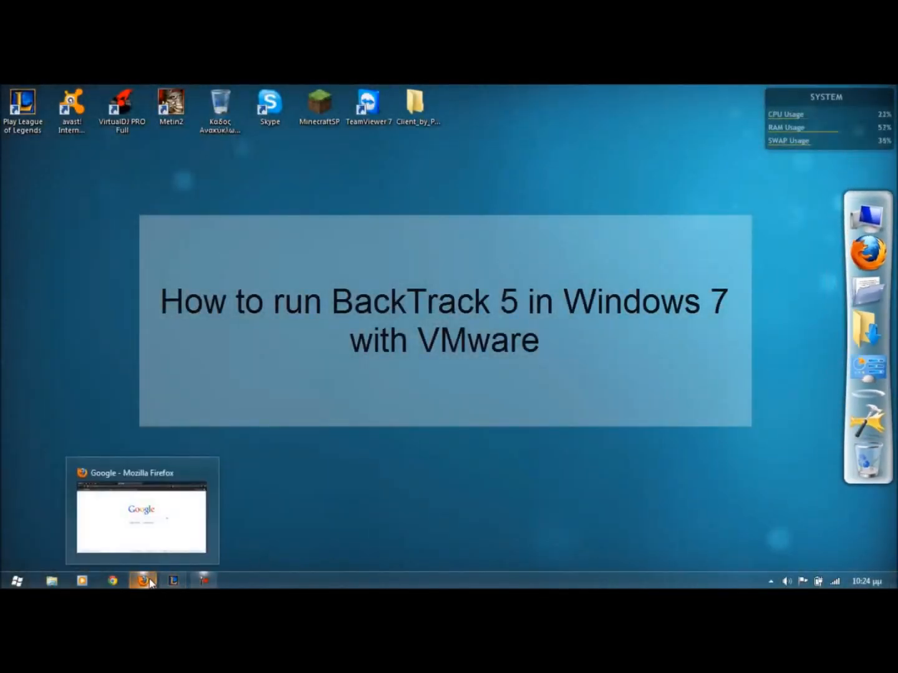
Step: Restore the open Firefox browser window from the taskbar
{"action": "left_click", "coordinate": [144, 580]}
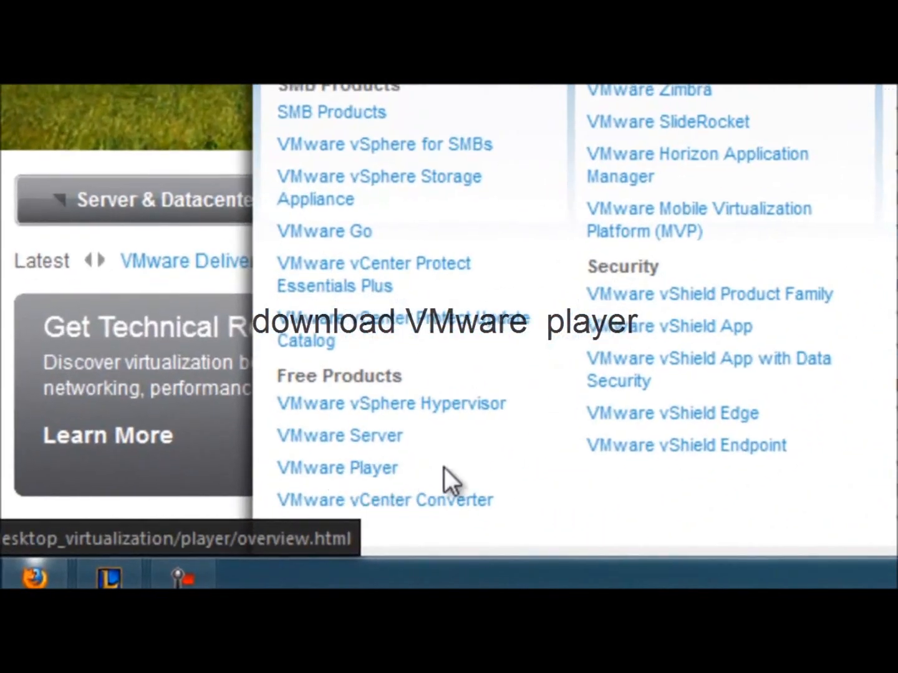
Step: Navigate from the VMware Player product page to its downloads and start the 4.0.2 download
{"action": "left_click", "coordinate": [336, 467]}
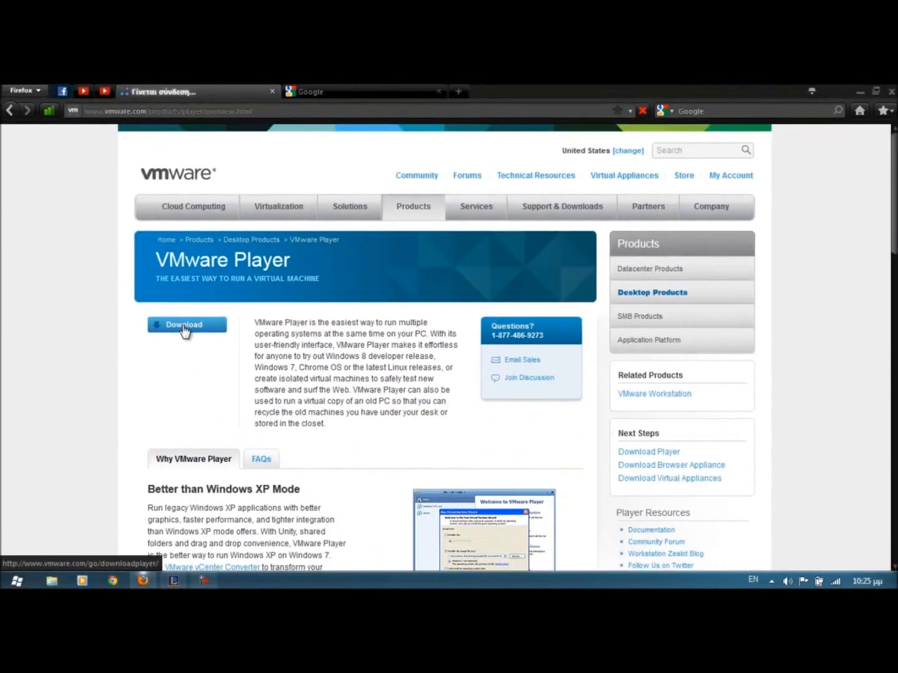
{"action": "left_click", "coordinate": [187, 324]}
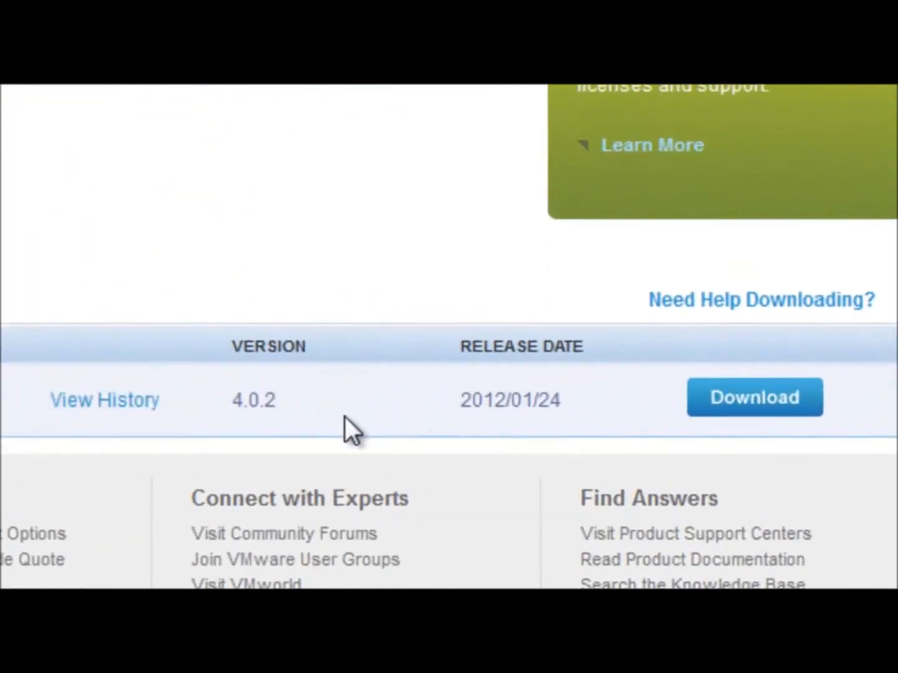
{"action": "mouse_move", "coordinate": [638, 406]}
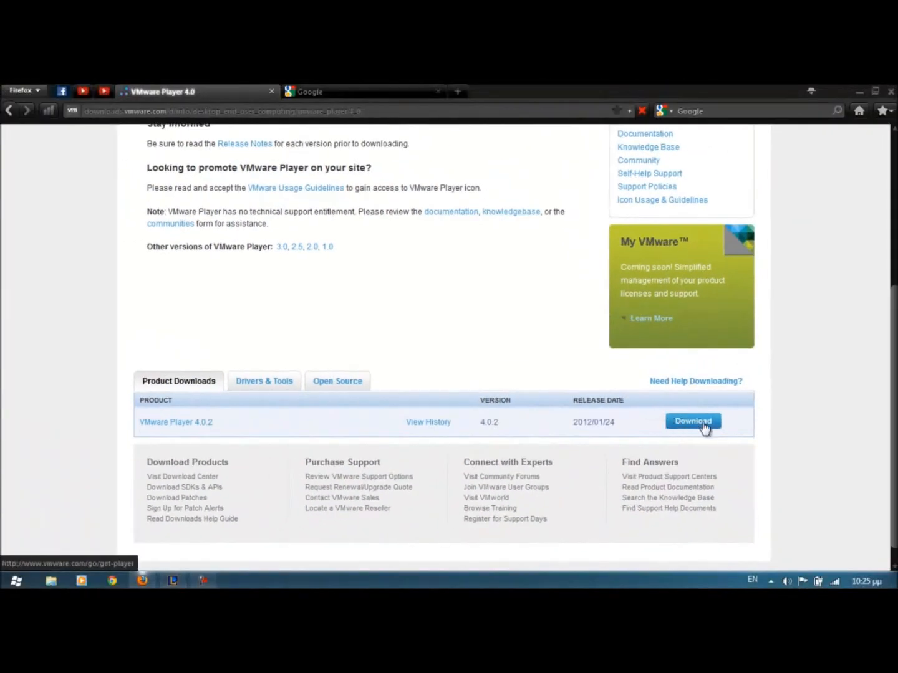
{"action": "left_click", "coordinate": [693, 421]}
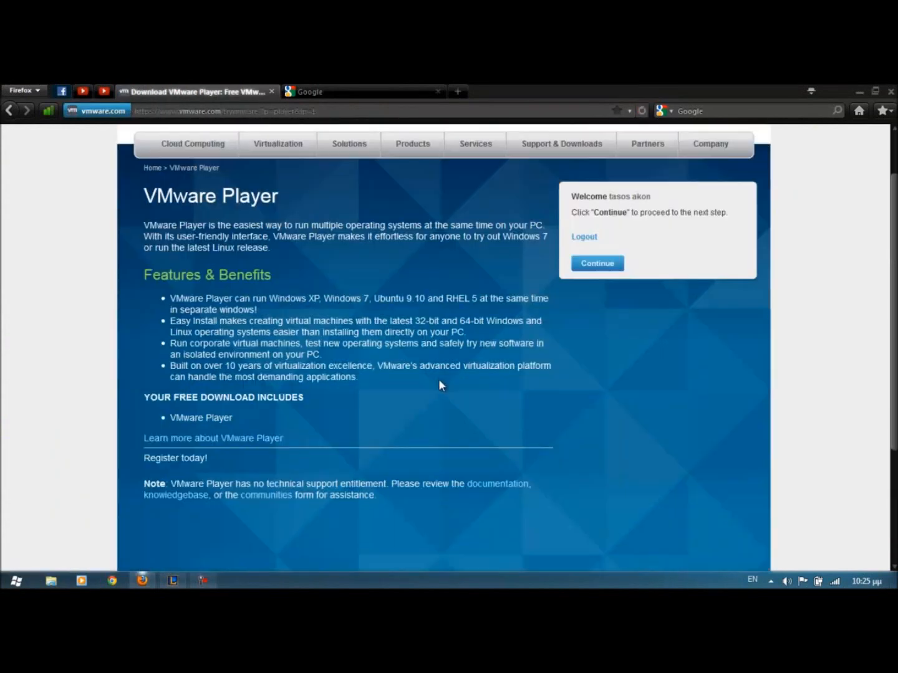
{"action": "mouse_move", "coordinate": [588, 209]}
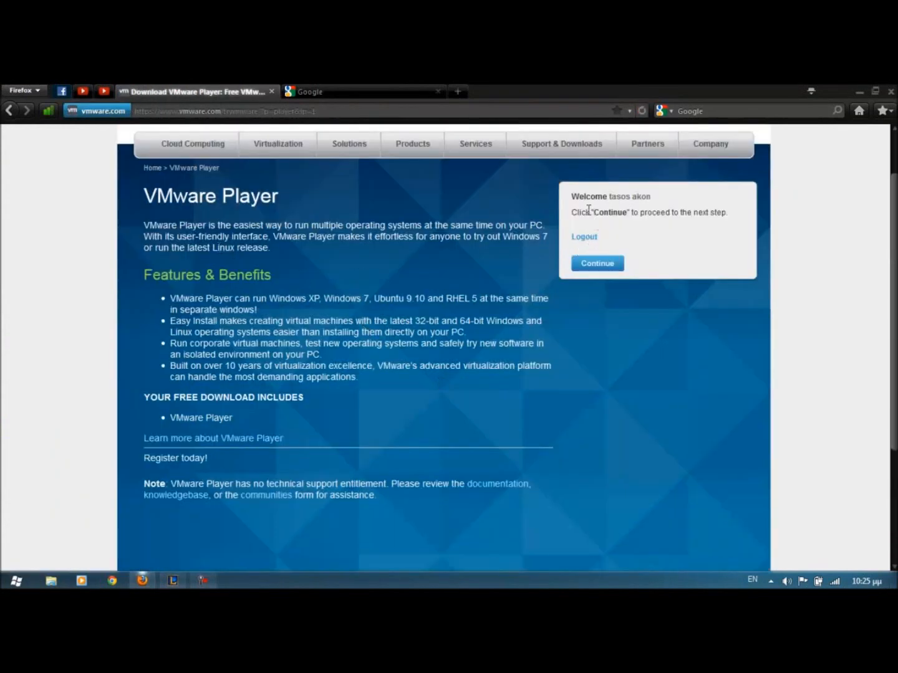
{"action": "mouse_move", "coordinate": [576, 244]}
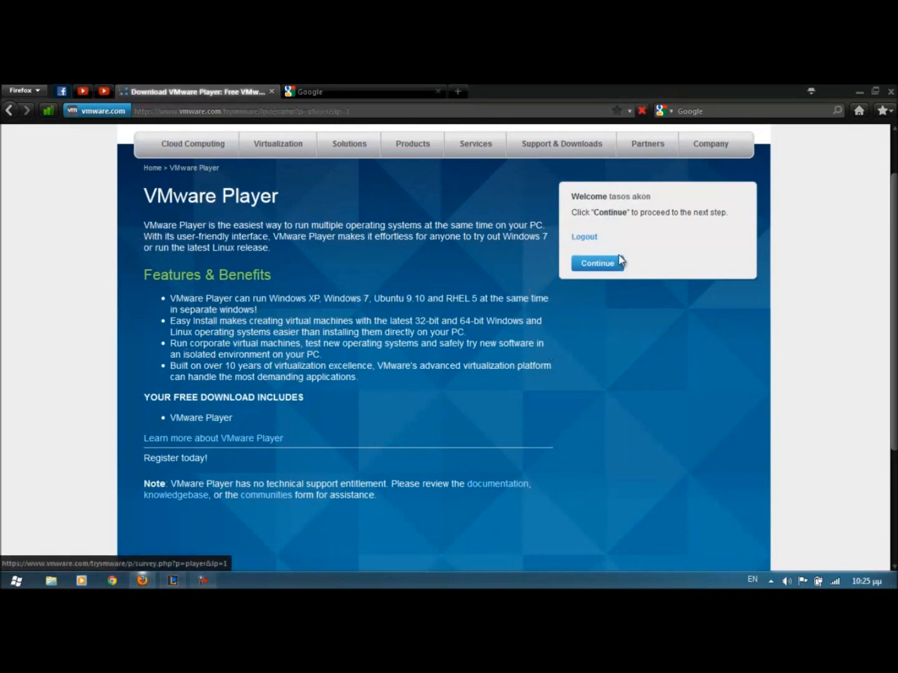
{"action": "left_click", "coordinate": [596, 263]}
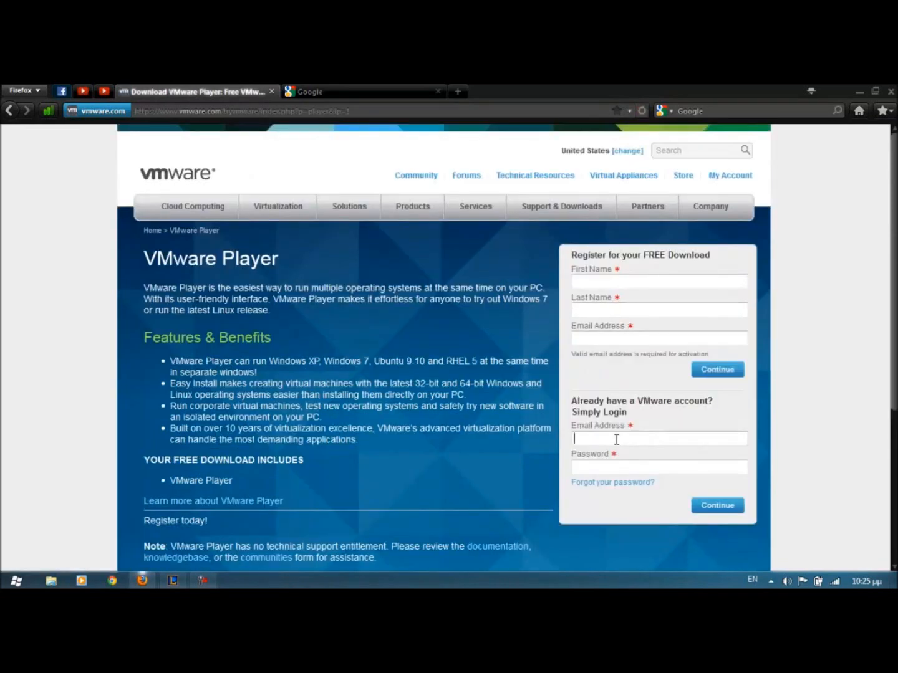
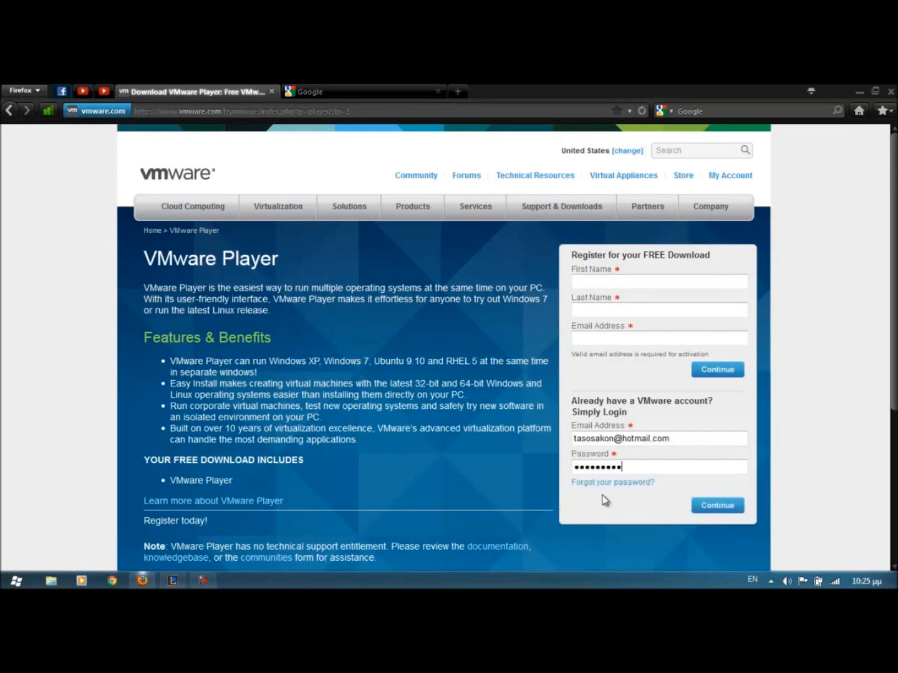
{"action": "left_click", "coordinate": [717, 506]}
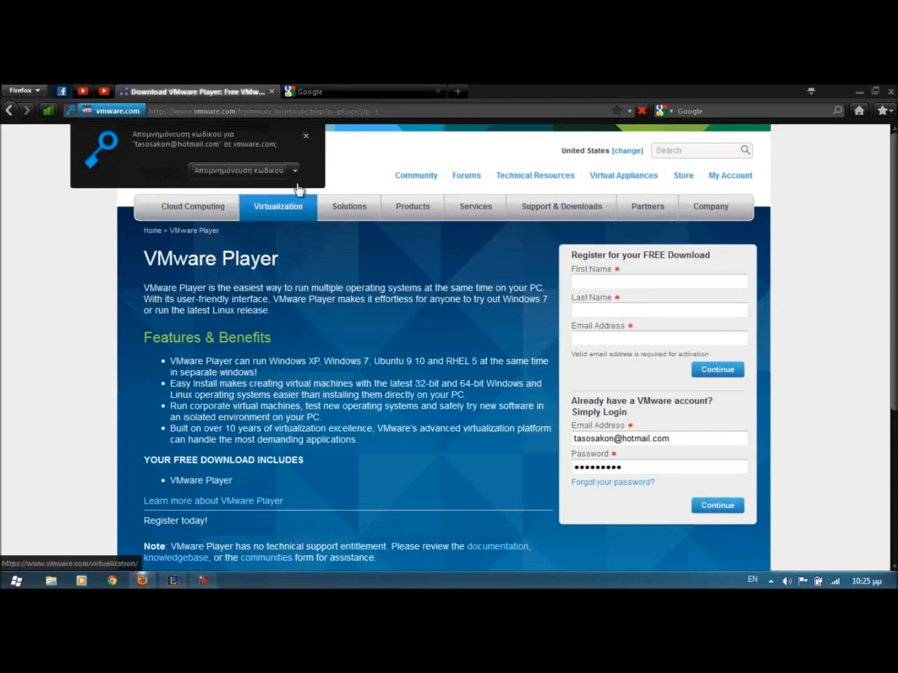
Step: Dismiss the password prompt and save the VMware Player 4.0.2 Windows installer file
{"action": "left_click", "coordinate": [717, 505]}
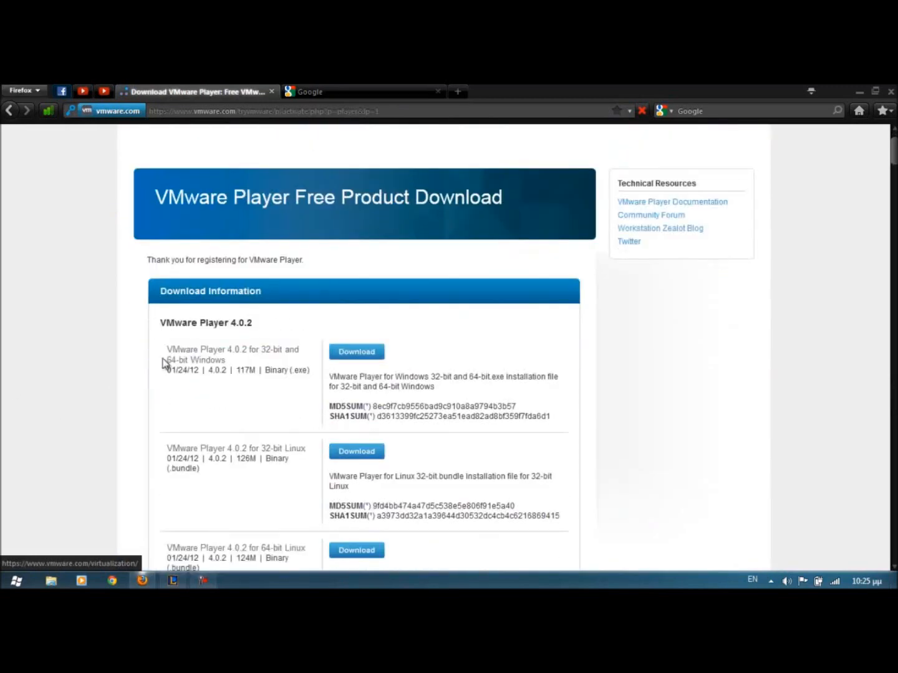
{"action": "scroll", "scroll_direction": "down", "scroll_amount": 3}
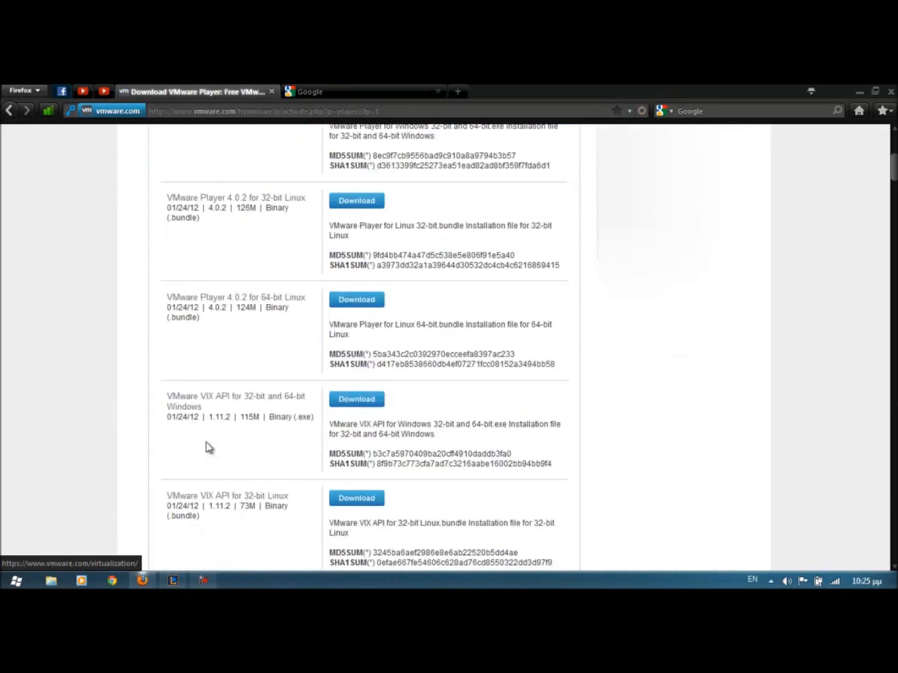
{"action": "scroll", "scroll_direction": "down", "scroll_amount": 3}
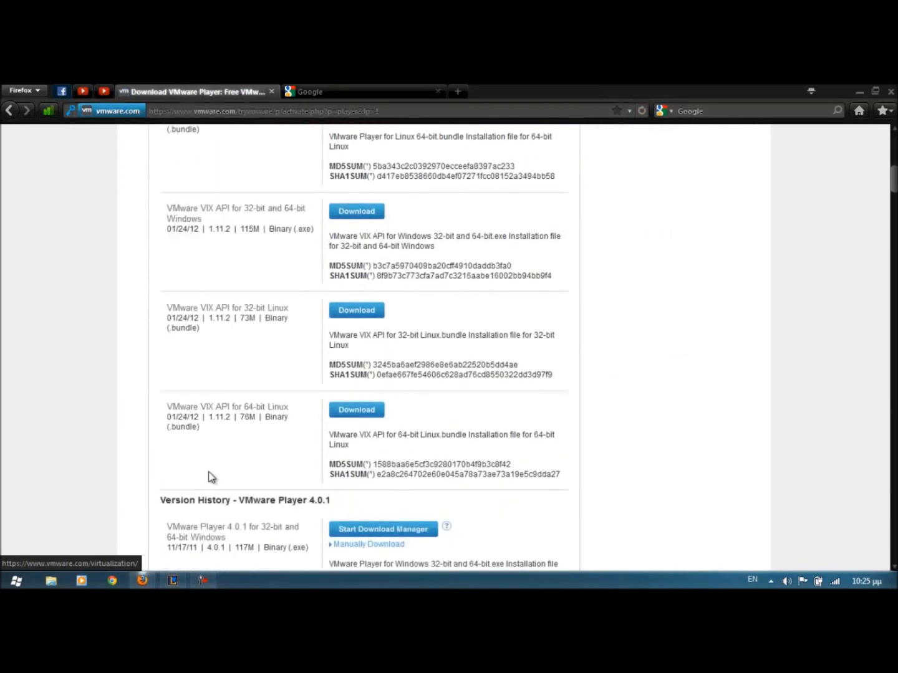
{"action": "scroll", "scroll_direction": "up", "scroll_amount": 3}
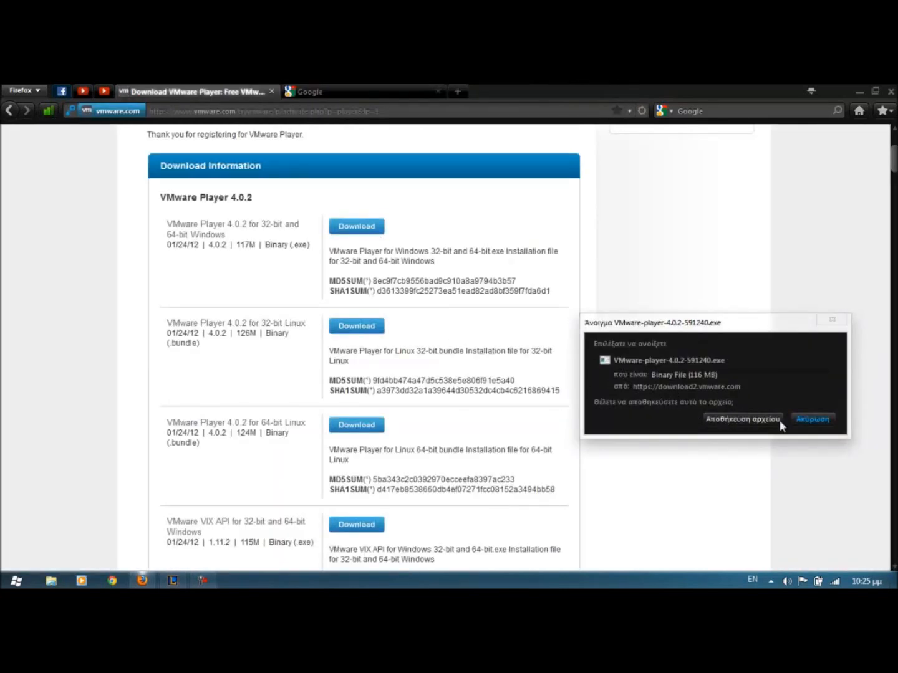
{"action": "left_click", "coordinate": [813, 419]}
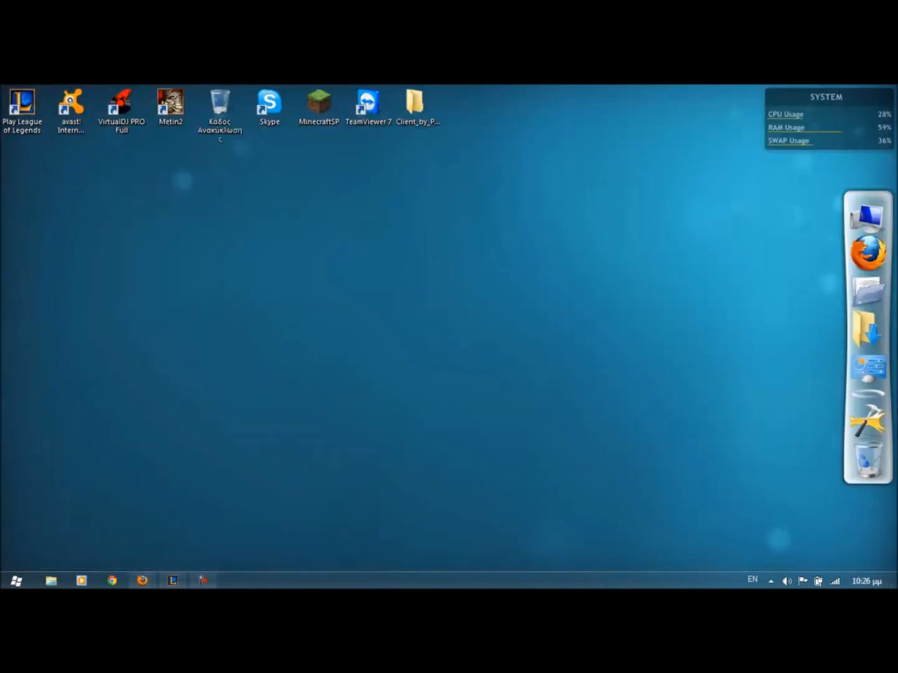
Step: Search the Start menu for 'vmw' and launch VMware Player
{"action": "left_click", "coordinate": [15, 581]}
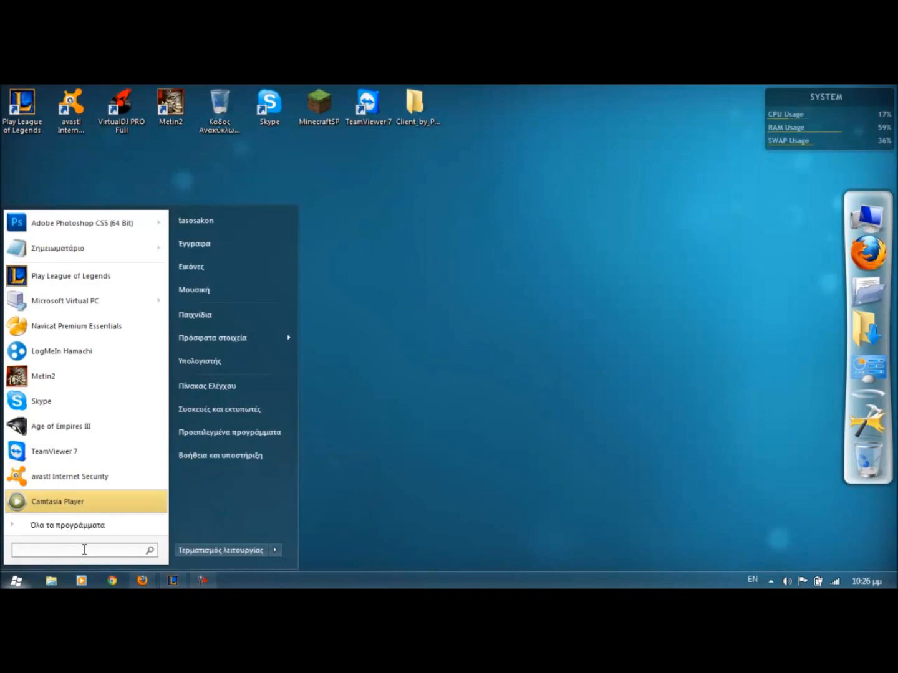
{"action": "type", "text": "vmw"}
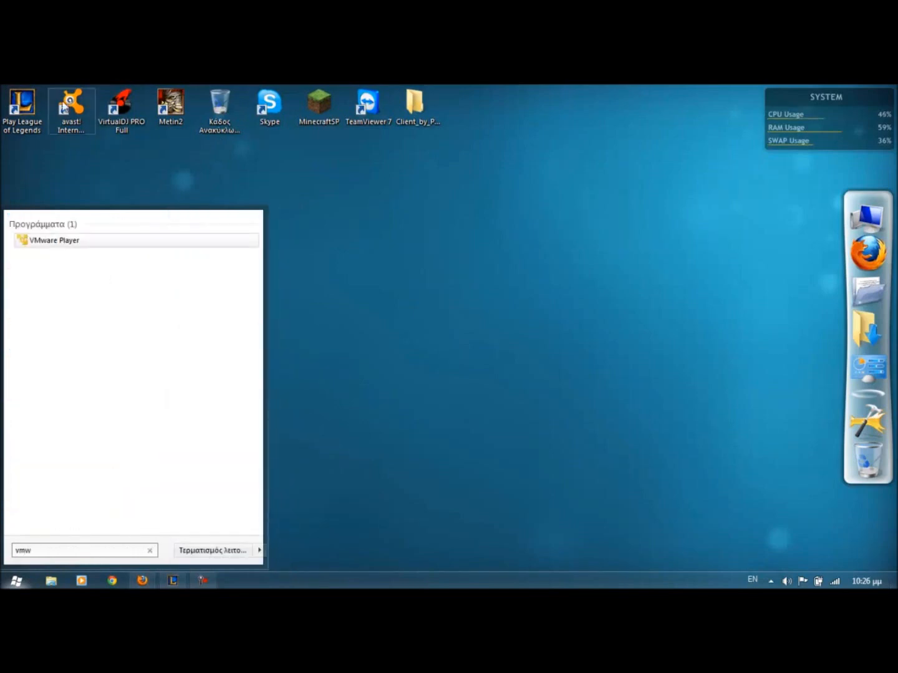
{"action": "left_click", "coordinate": [53, 239]}
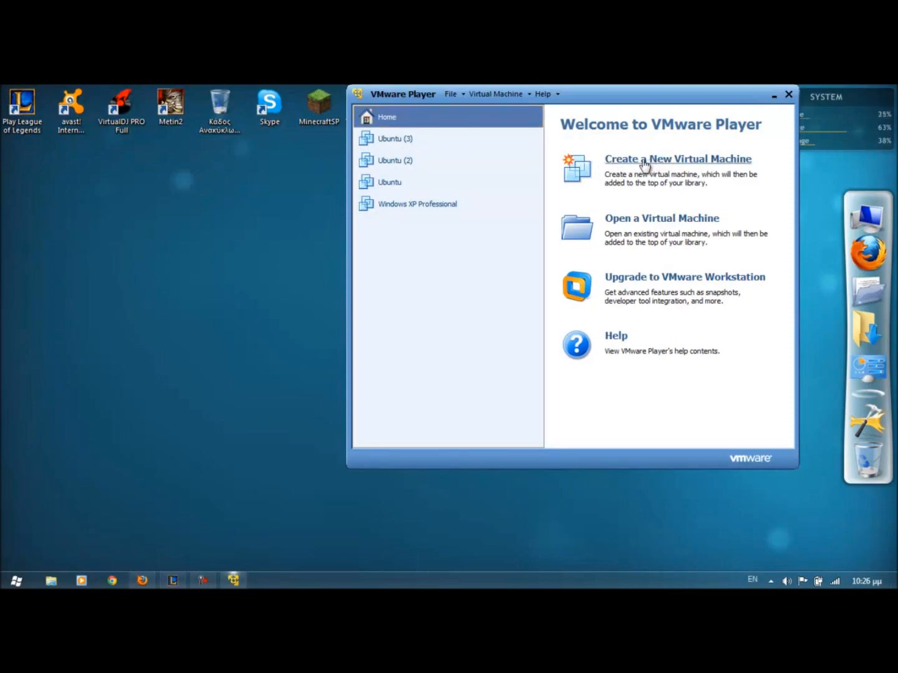
Step: Start a new virtual machine and choose the BT5-GNOME-32 disc image as installer
{"action": "left_click", "coordinate": [677, 158]}
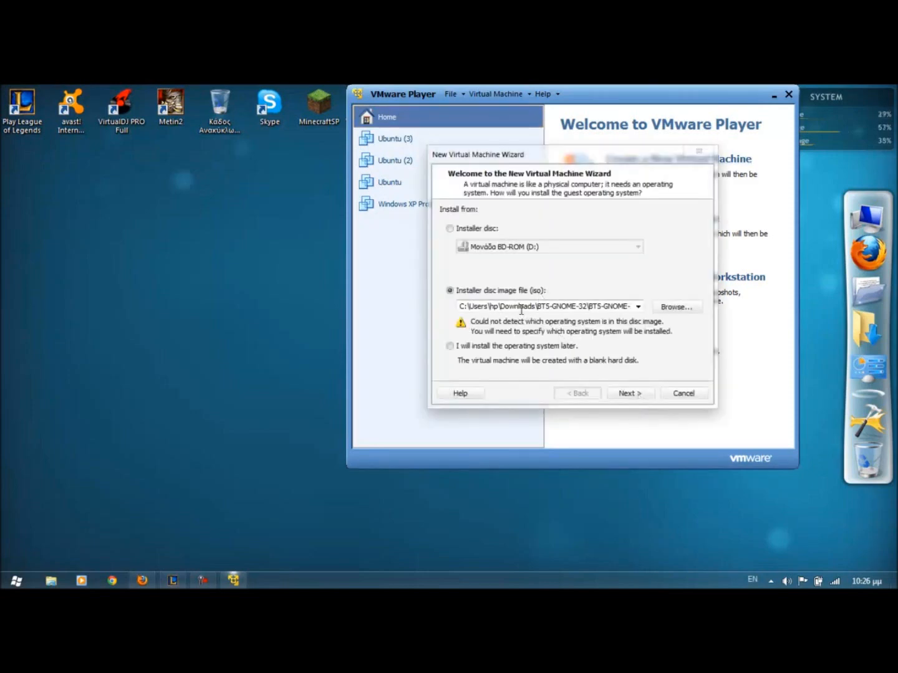
{"action": "mouse_move", "coordinate": [559, 301]}
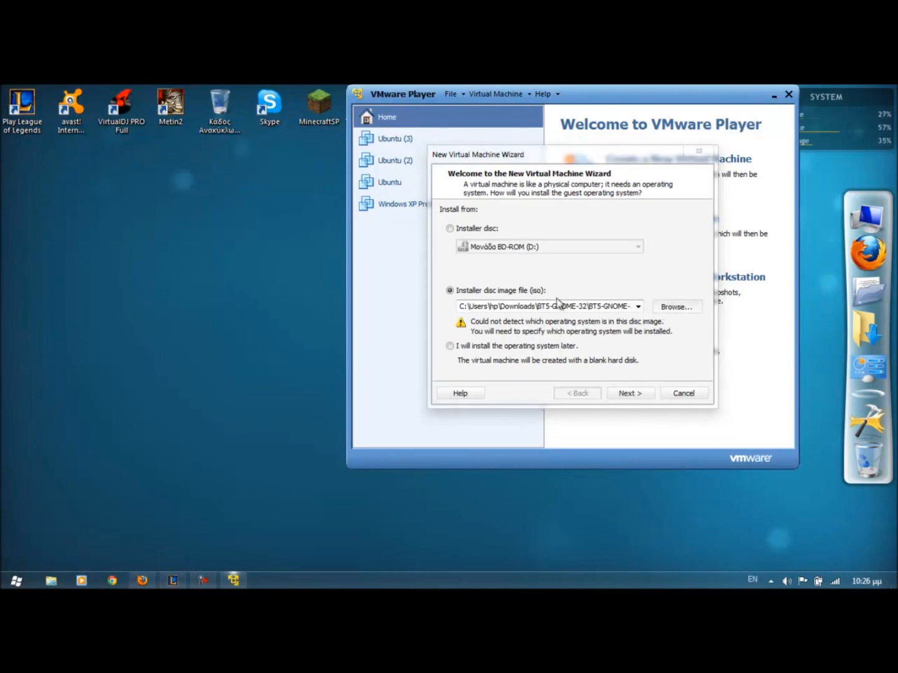
{"action": "left_click", "coordinate": [676, 307]}
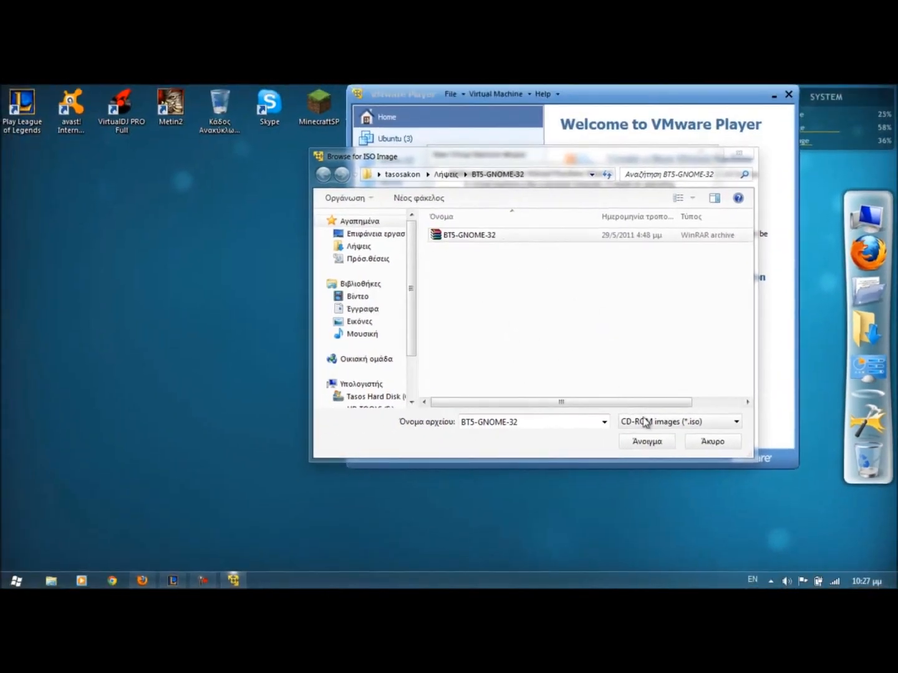
{"action": "left_click", "coordinate": [646, 442]}
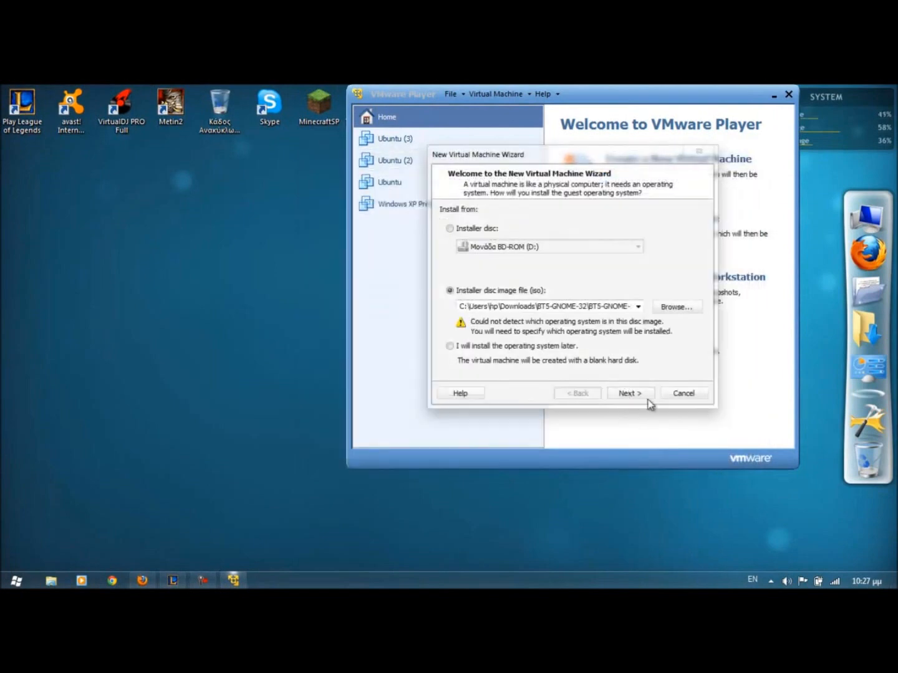
Step: Accept Linux Ubuntu, the Ubuntu (4) name and 20 GB split disk, then finish and power on
{"action": "left_click", "coordinate": [630, 393]}
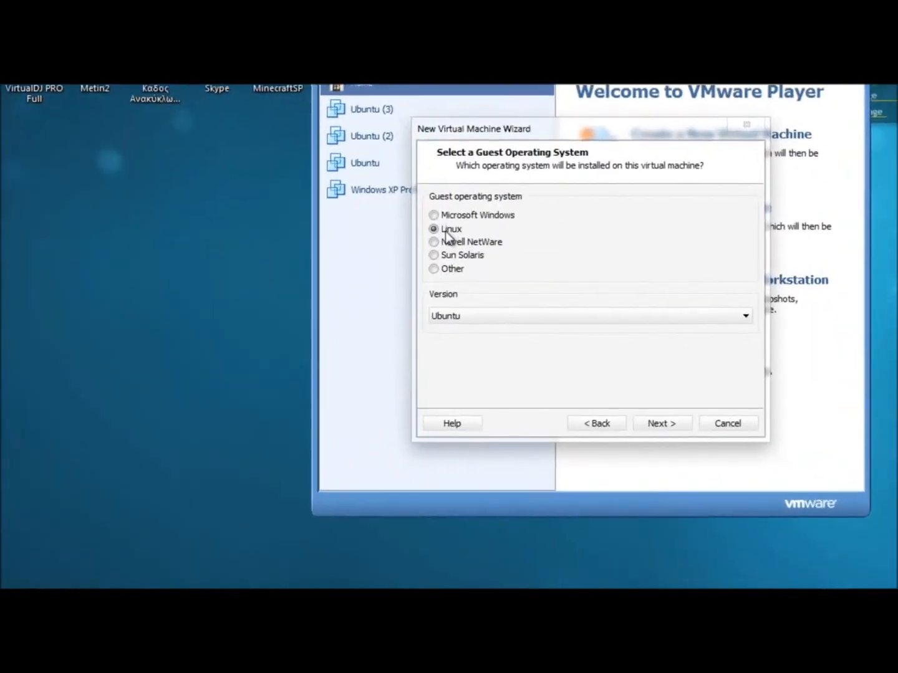
{"action": "left_click", "coordinate": [662, 424]}
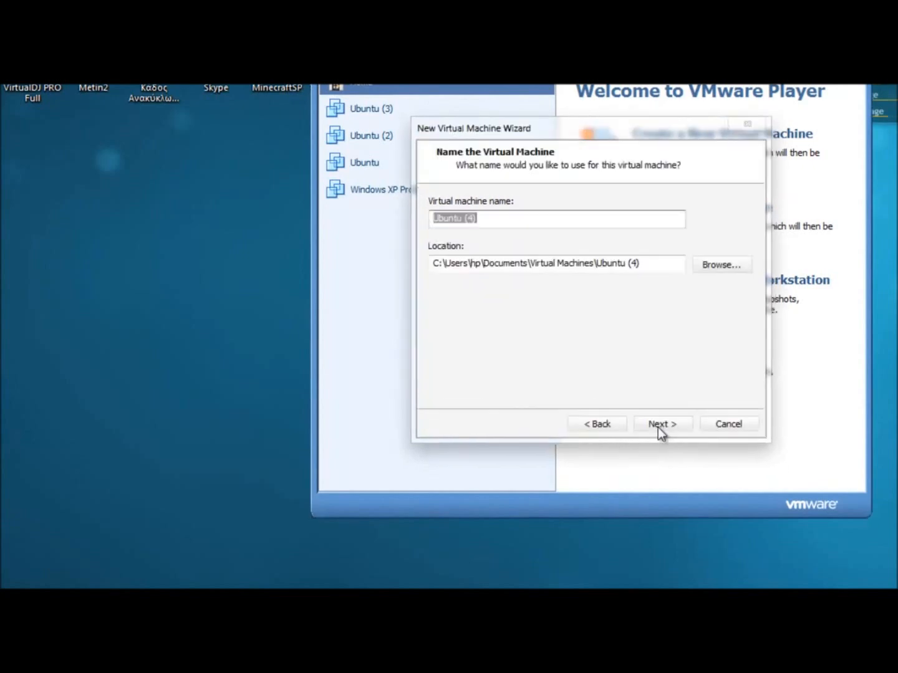
{"action": "left_click", "coordinate": [662, 424]}
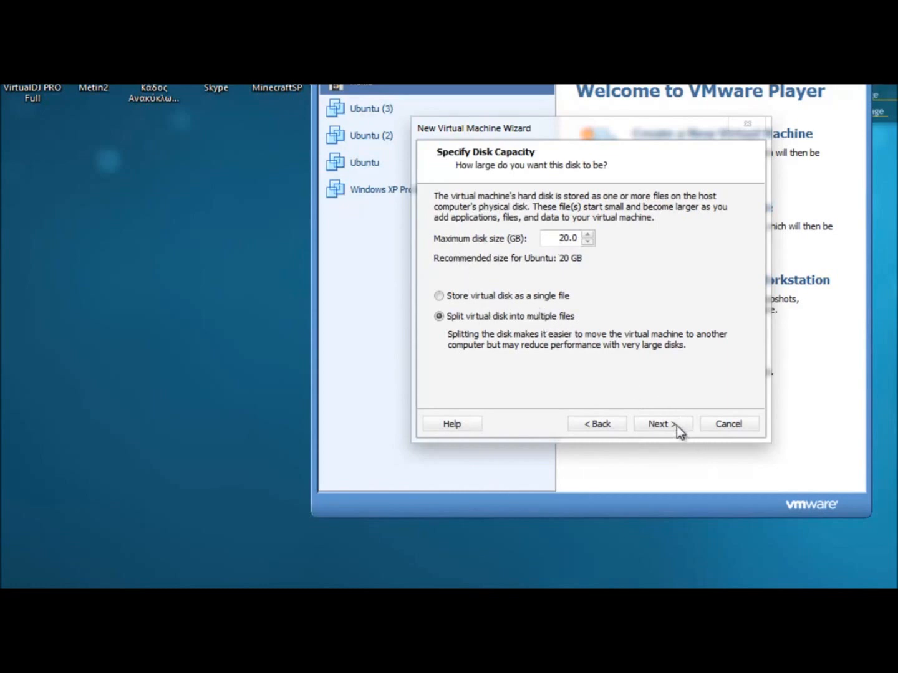
{"action": "left_click", "coordinate": [664, 424]}
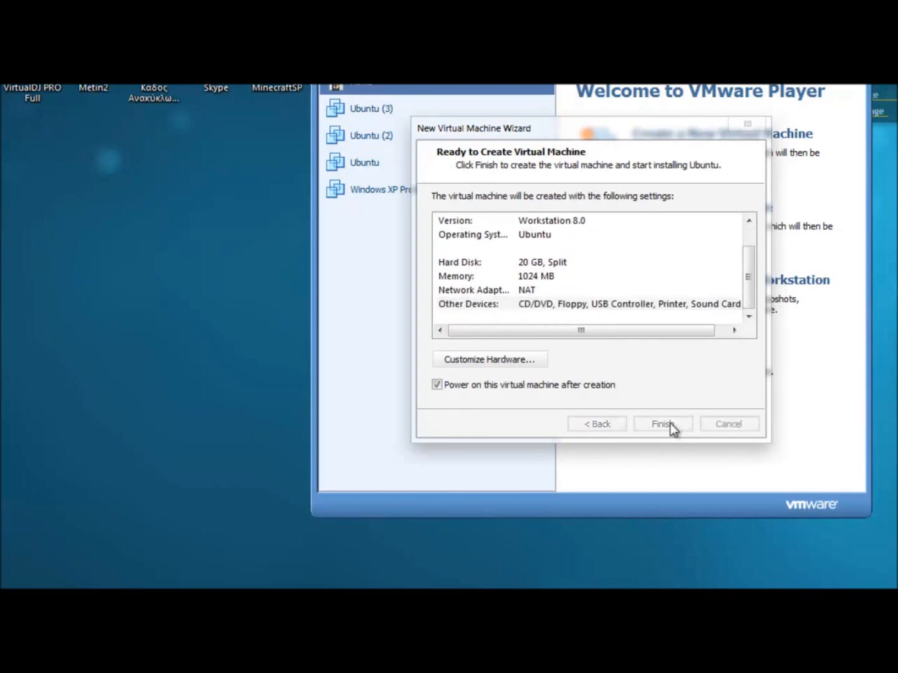
{"action": "left_click", "coordinate": [663, 424]}
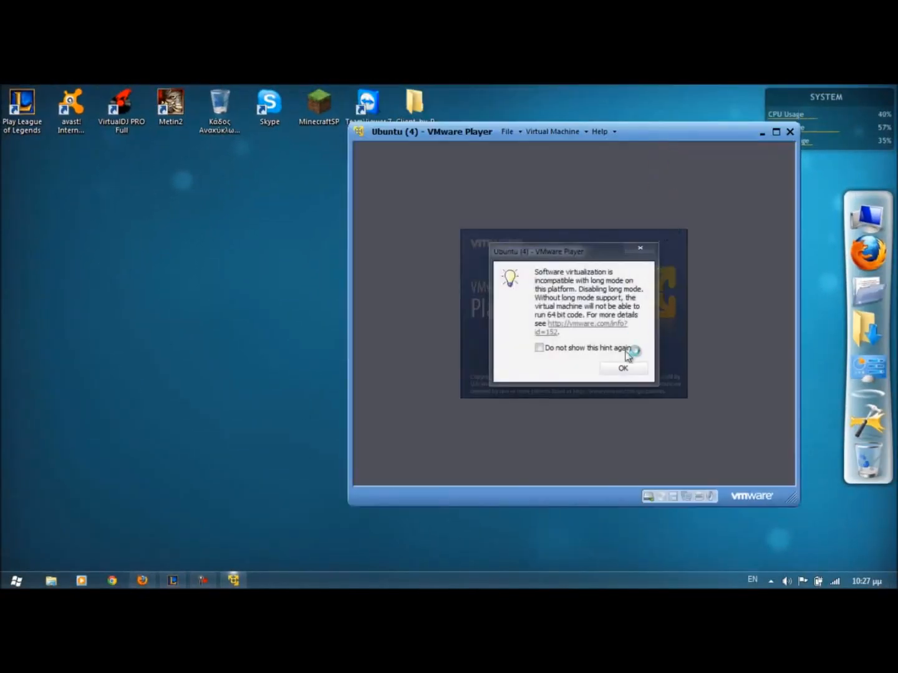
Step: Dismiss the long-mode warning and postpone the VMware Tools download
{"action": "left_click", "coordinate": [624, 369]}
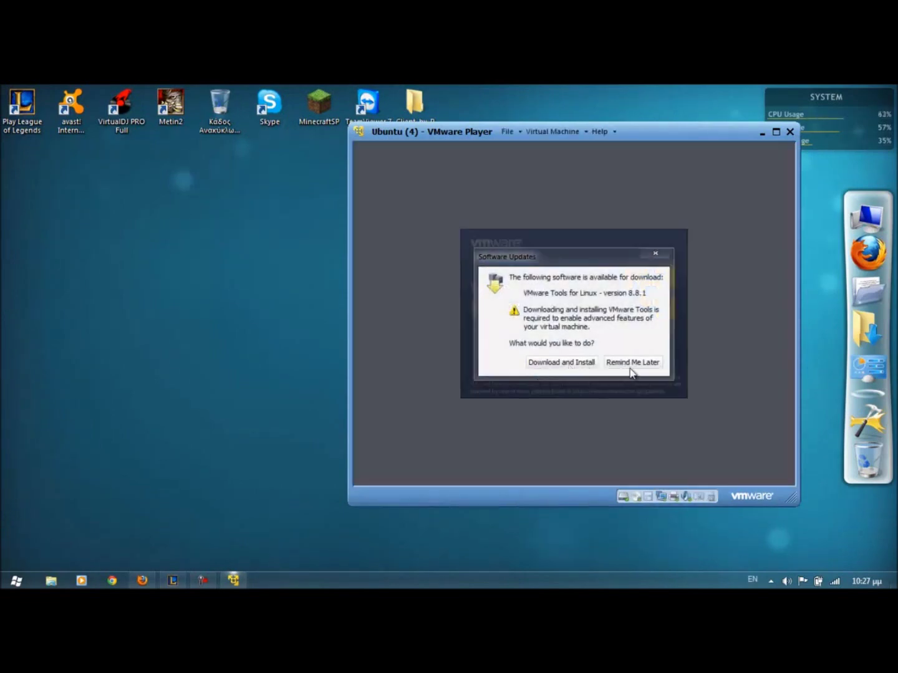
{"action": "left_click", "coordinate": [633, 361]}
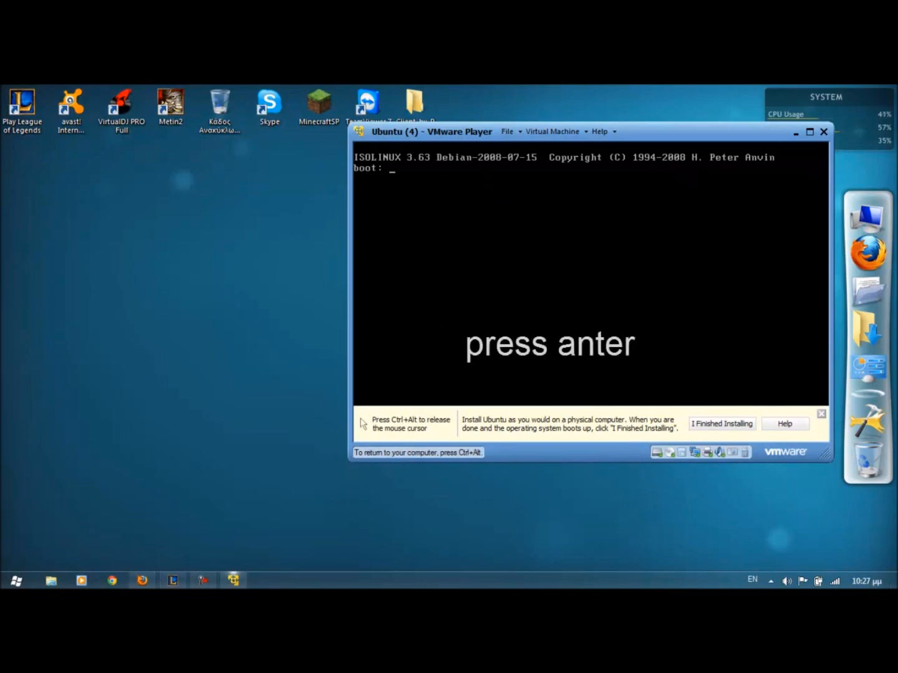
Step: Boot the live CD and launch a BackTrack boot option from the ISOLINUX menu
{"action": "key", "text": "enter"}
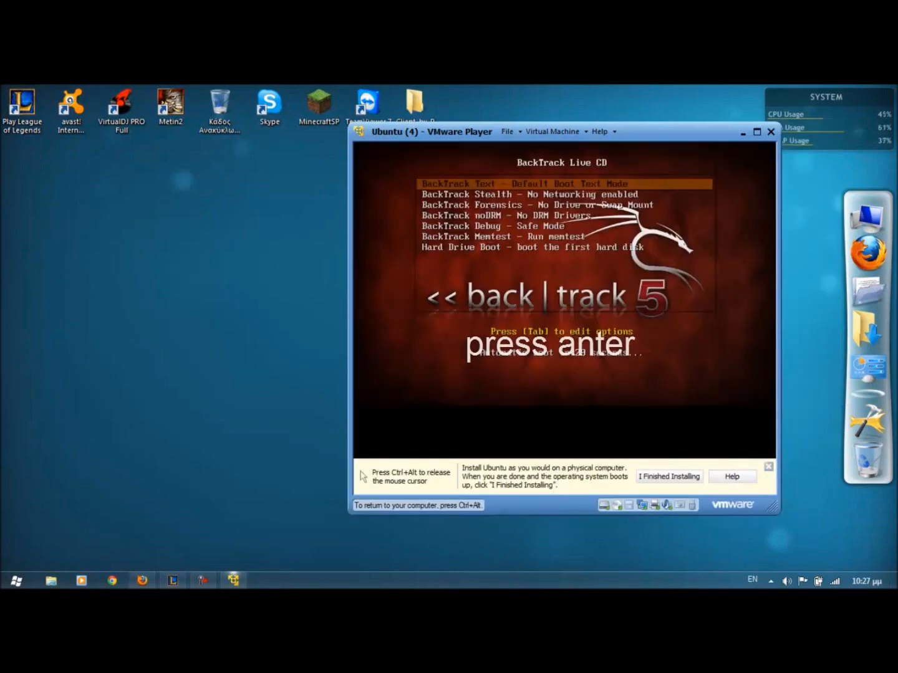
{"action": "key", "text": "Down"}
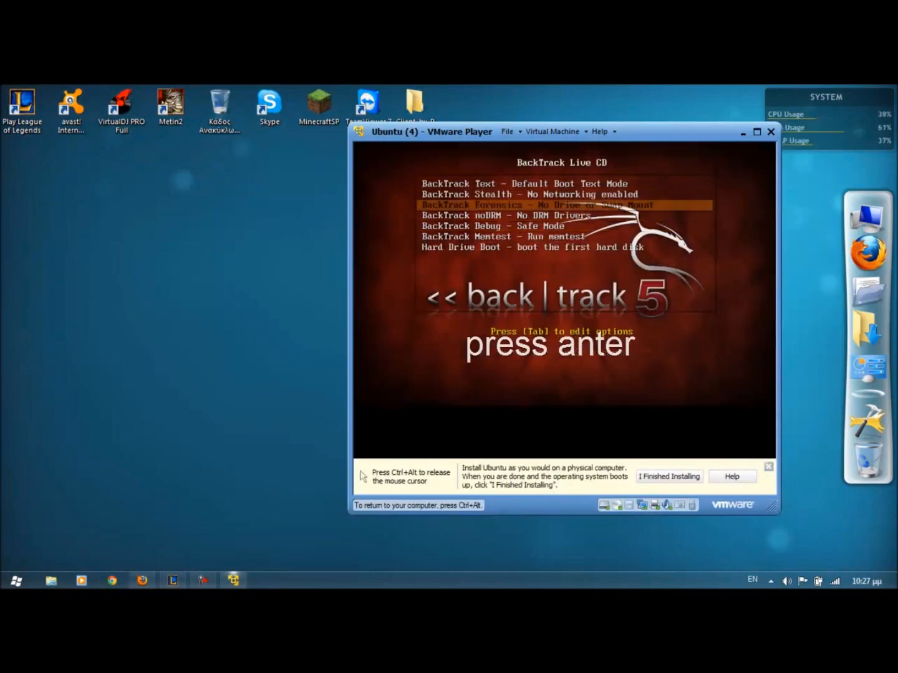
{"action": "key", "text": "enter"}
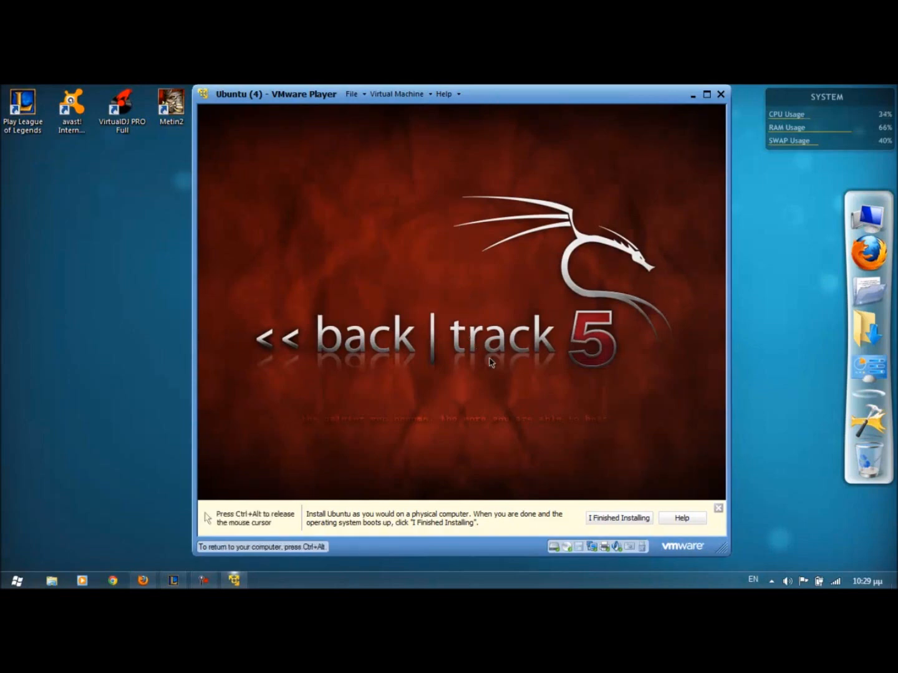
{"action": "mouse_move", "coordinate": [641, 220]}
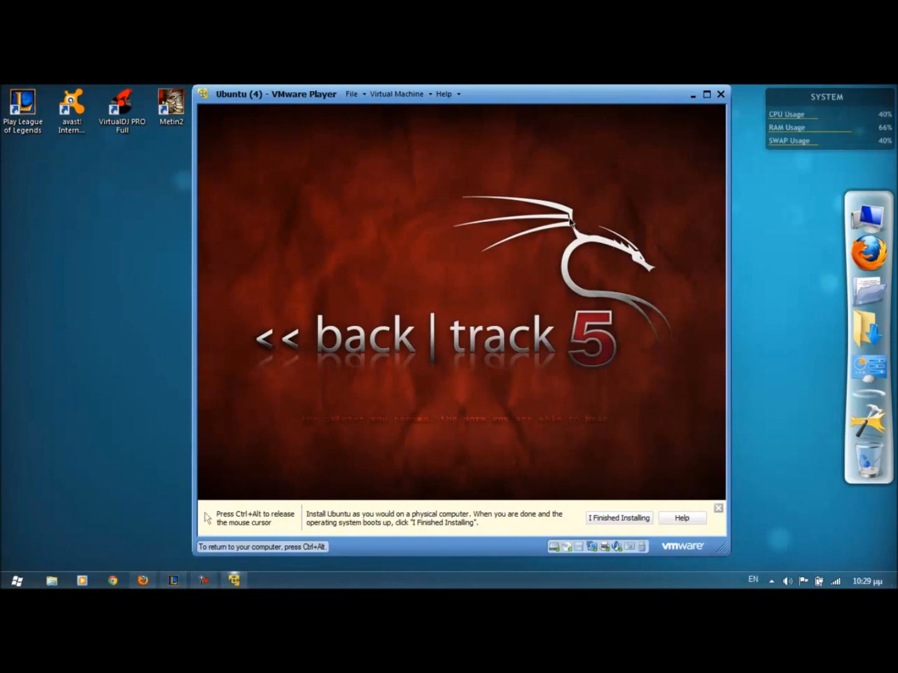
{"action": "mouse_move", "coordinate": [419, 306]}
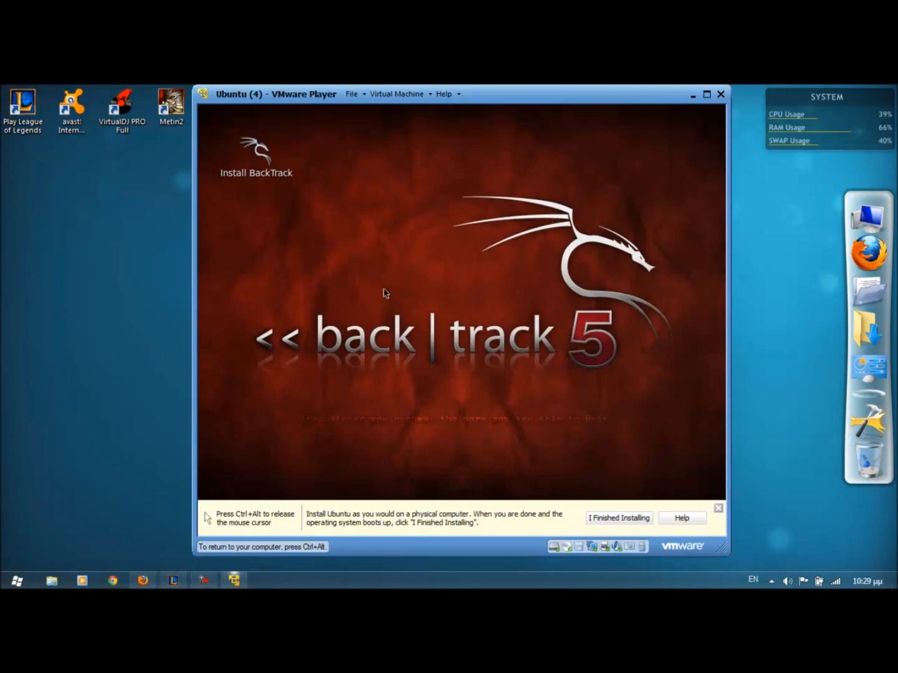
{"action": "mouse_move", "coordinate": [403, 292]}
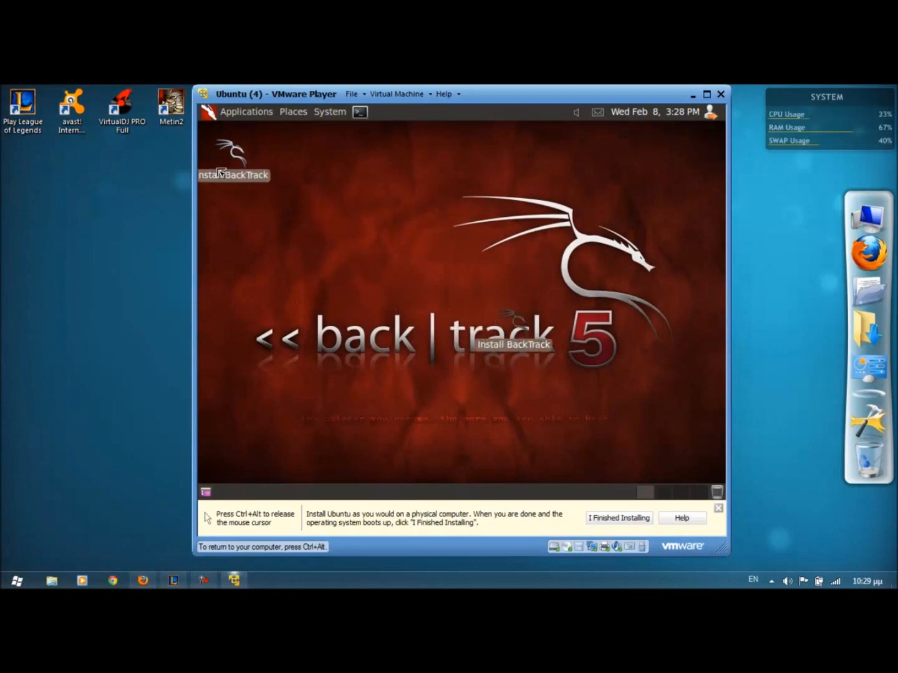
{"action": "left_click", "coordinate": [247, 112]}
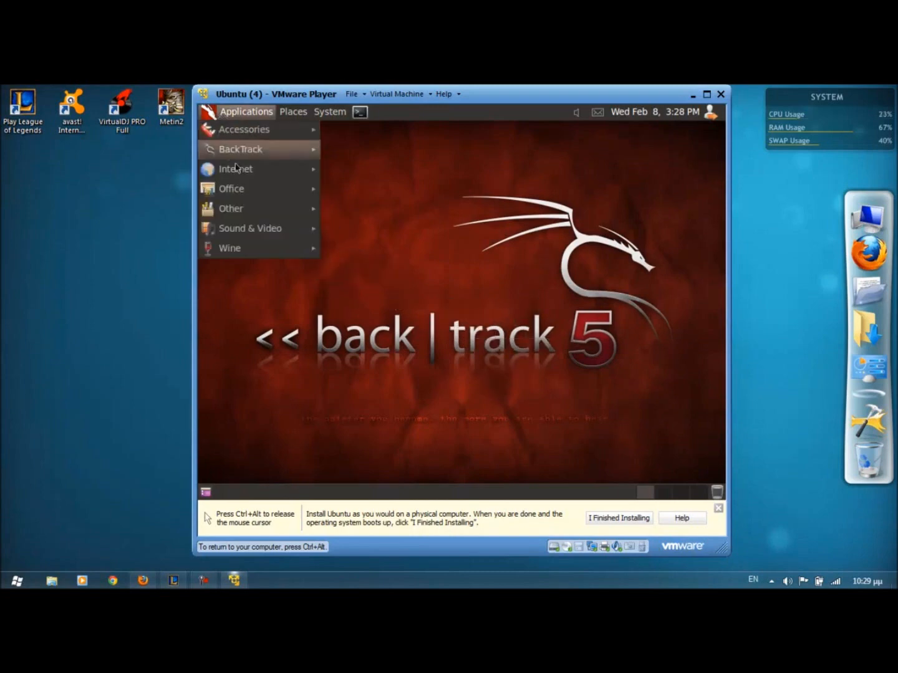
{"action": "mouse_move", "coordinate": [230, 248]}
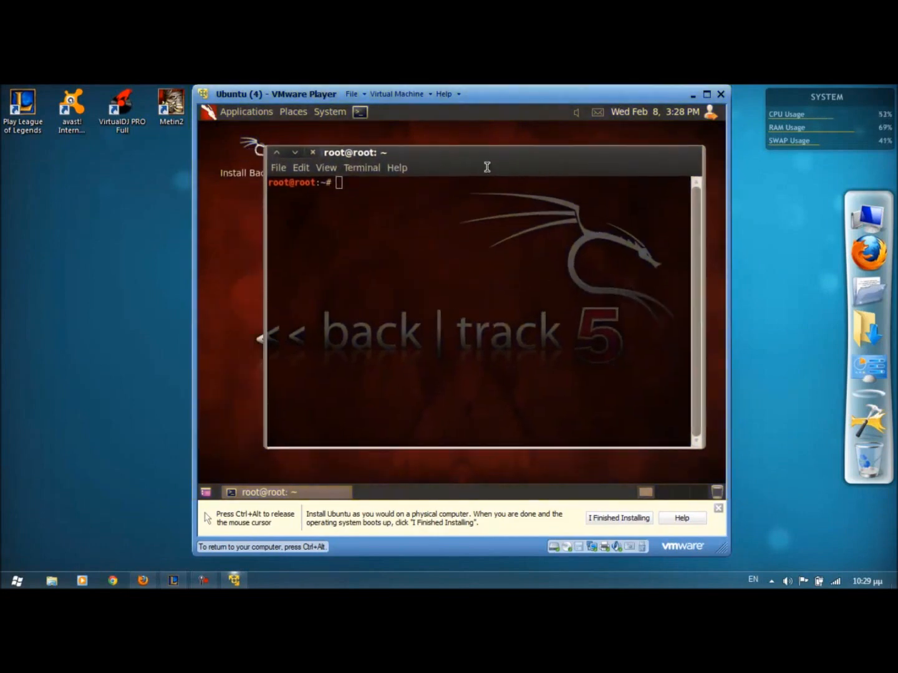
{"action": "left_click", "coordinate": [313, 152]}
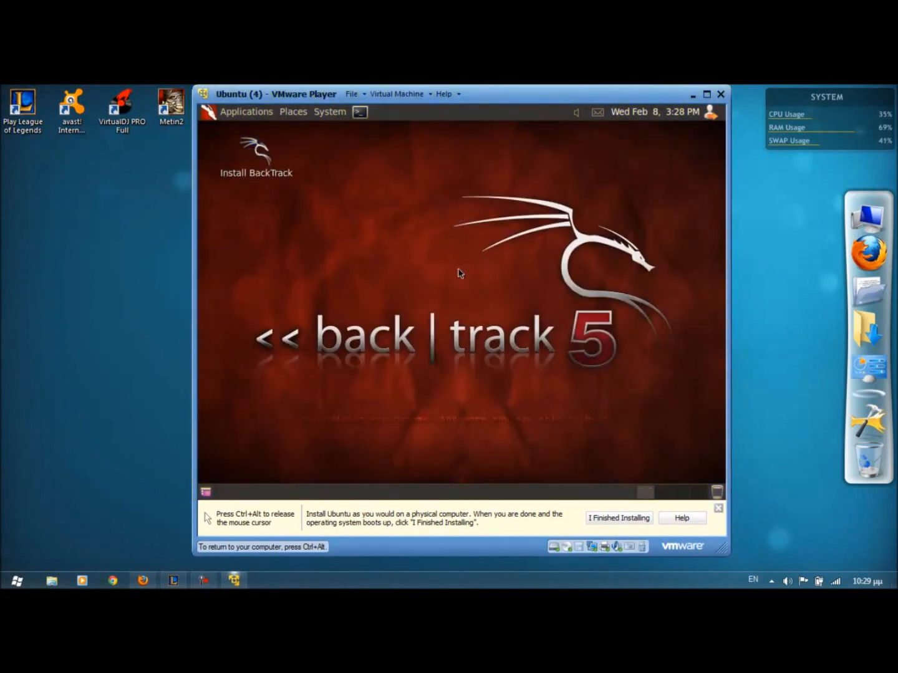